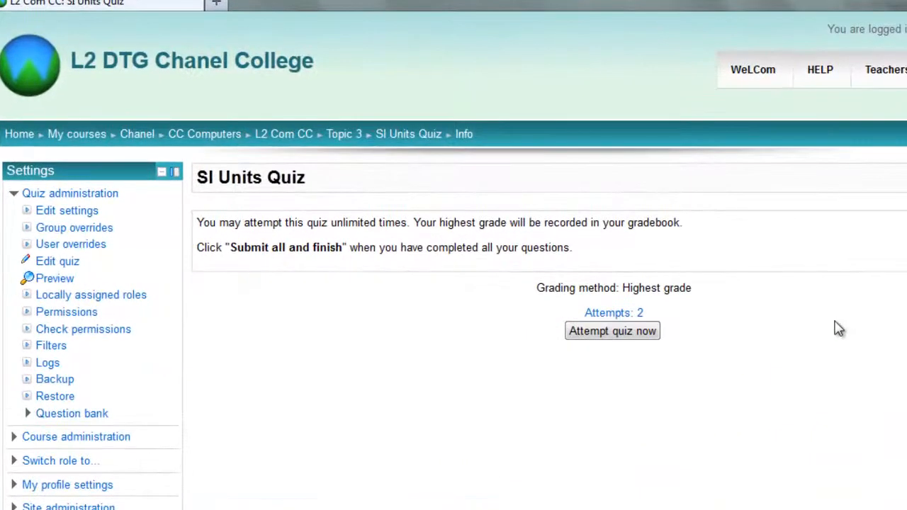
pyautogui.moveTo(800, 345)
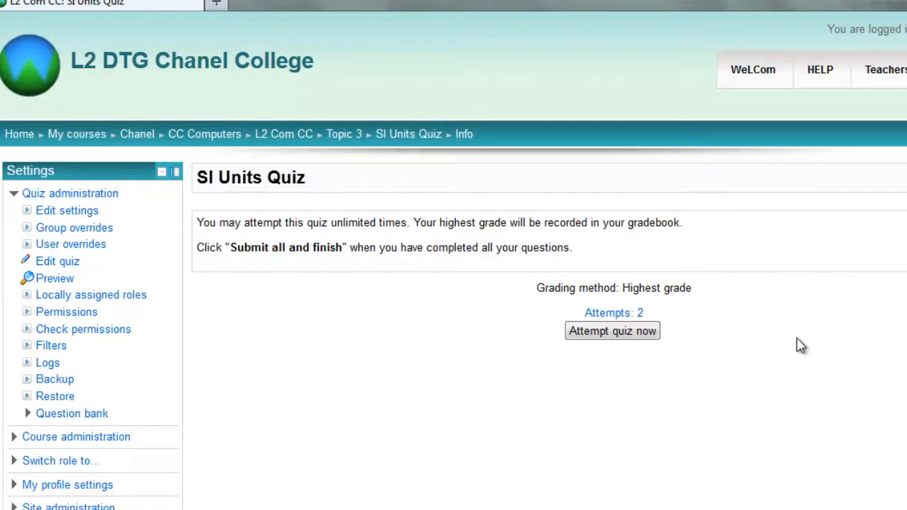
pyautogui.moveTo(467, 399)
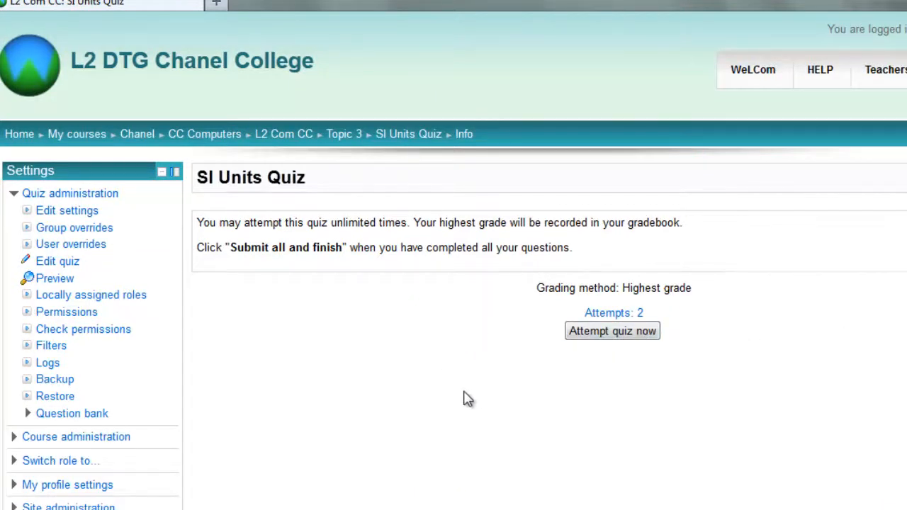
pyautogui.moveTo(613, 312)
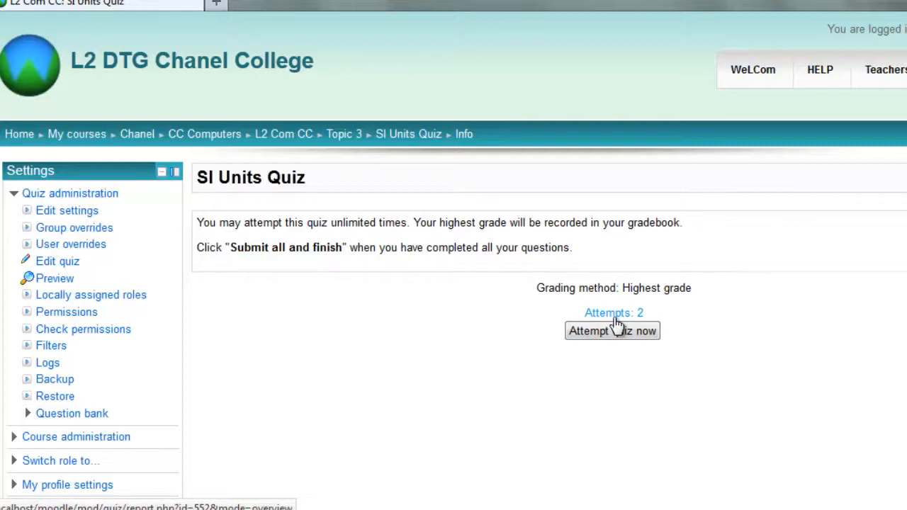
pyautogui.moveTo(618, 319)
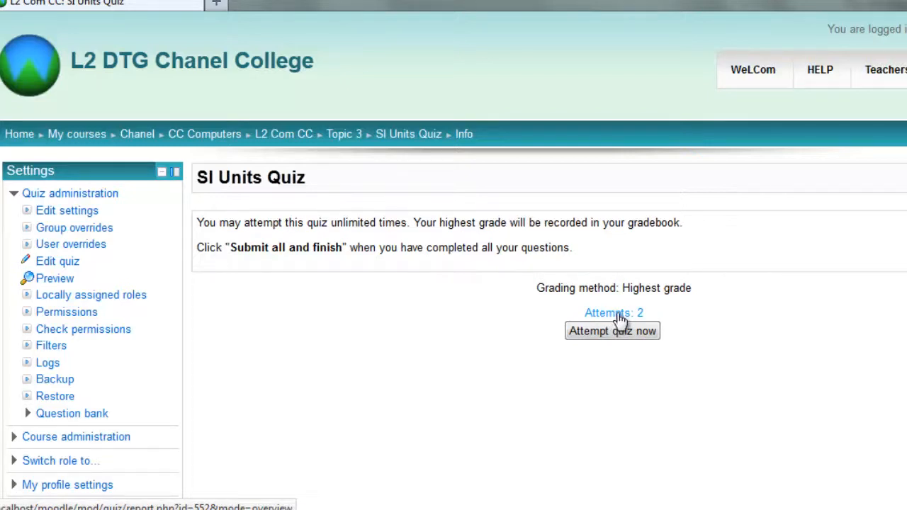
# Step: Expand Results under SI Units Quiz in the Navigation block
pyautogui.scroll(-3)
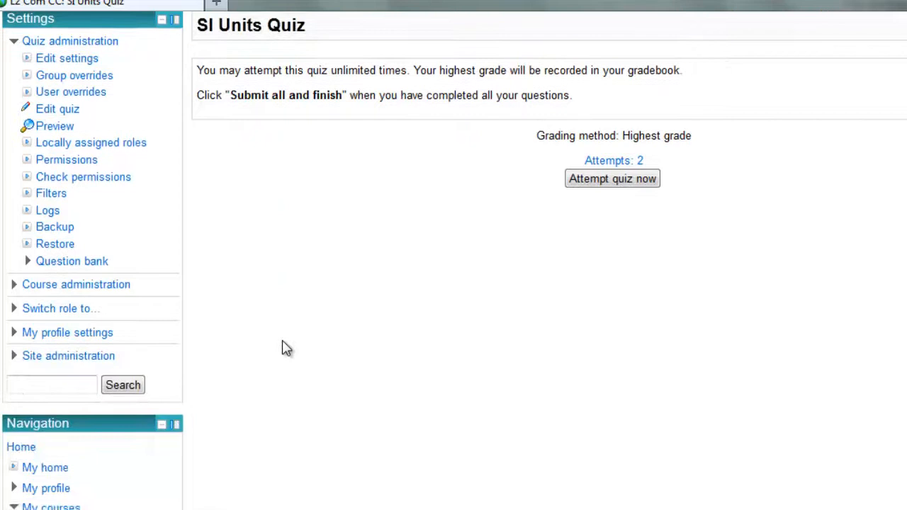
pyautogui.scroll(-3)
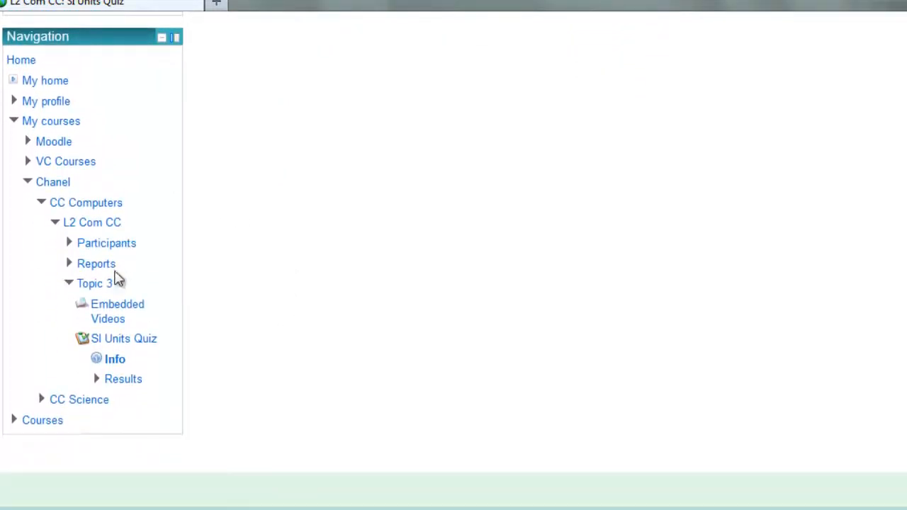
pyautogui.moveTo(123, 379)
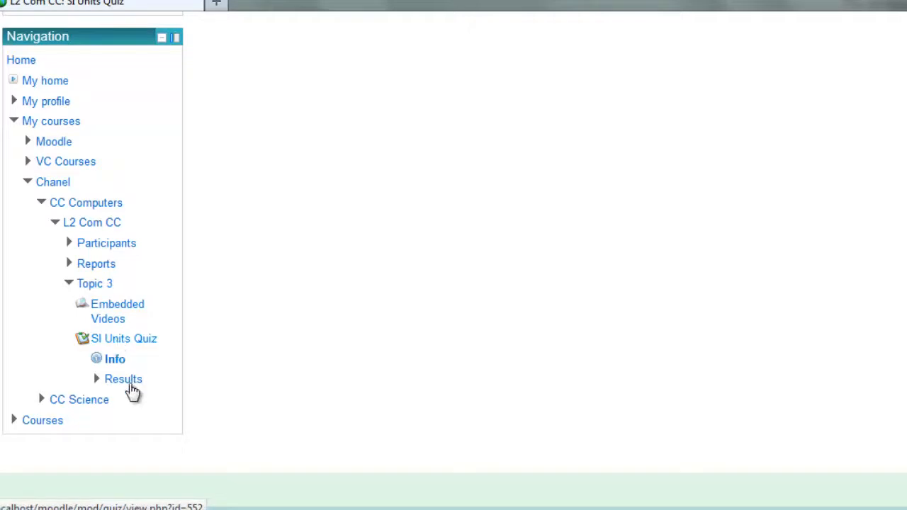
pyautogui.click(123, 379)
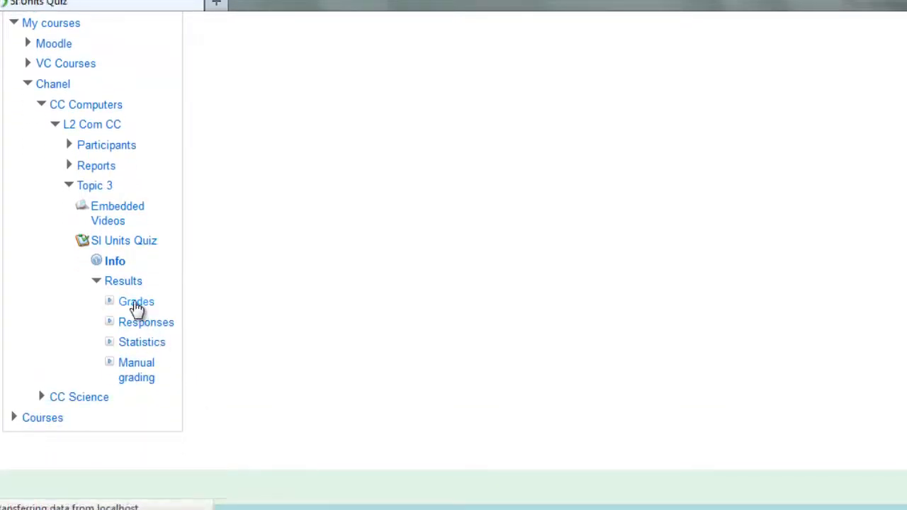
# Step: Open the Grades report, keeping enrolled users who attempted, and view the attempts table
pyautogui.click(135, 301)
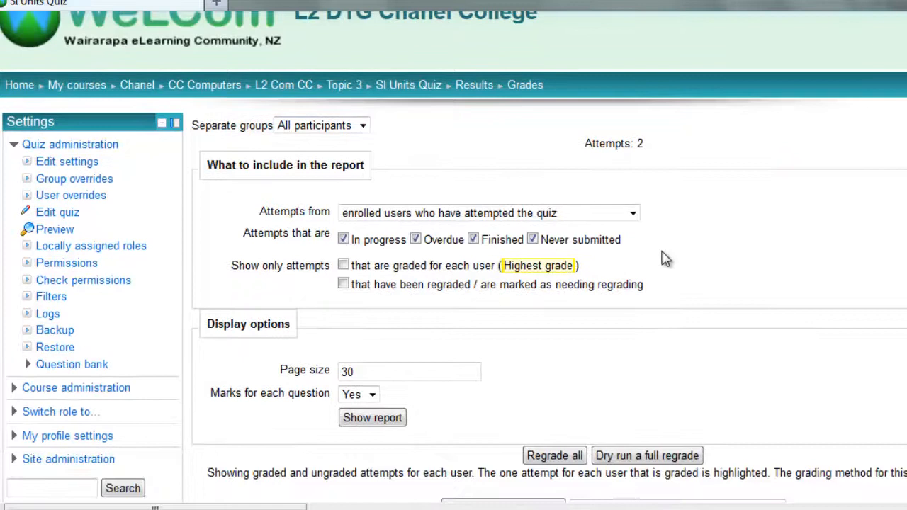
pyautogui.click(629, 212)
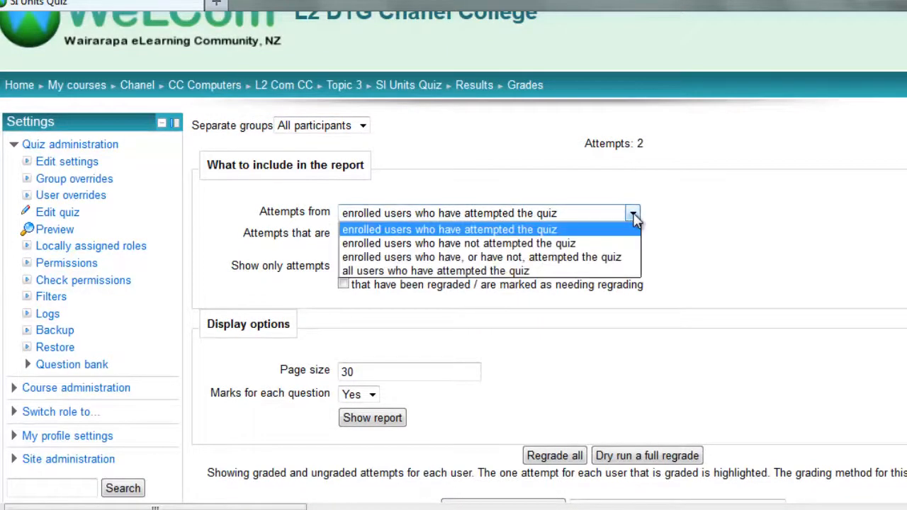
pyautogui.click(449, 229)
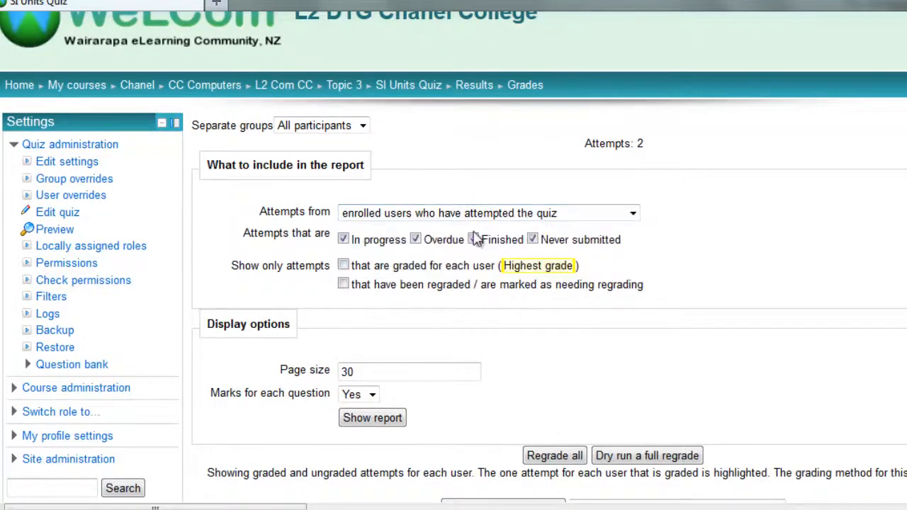
pyautogui.scroll(-3)
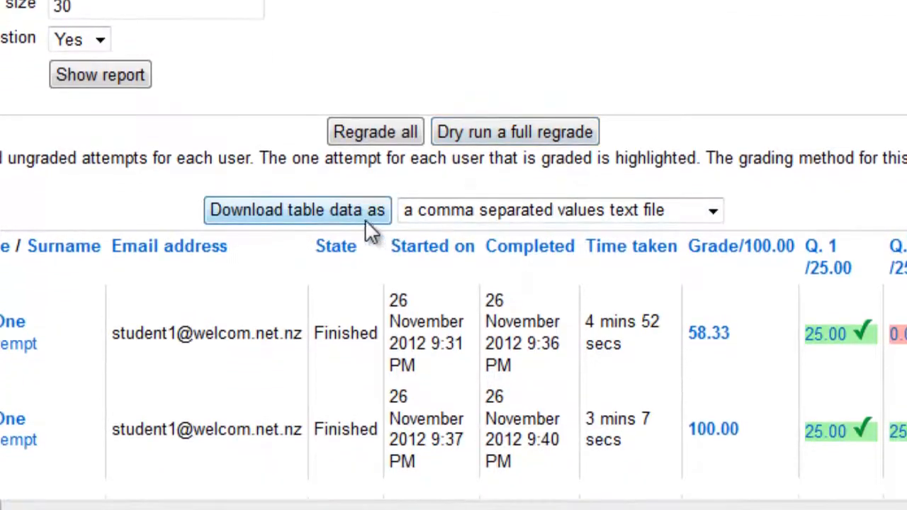
pyautogui.scroll(-3)
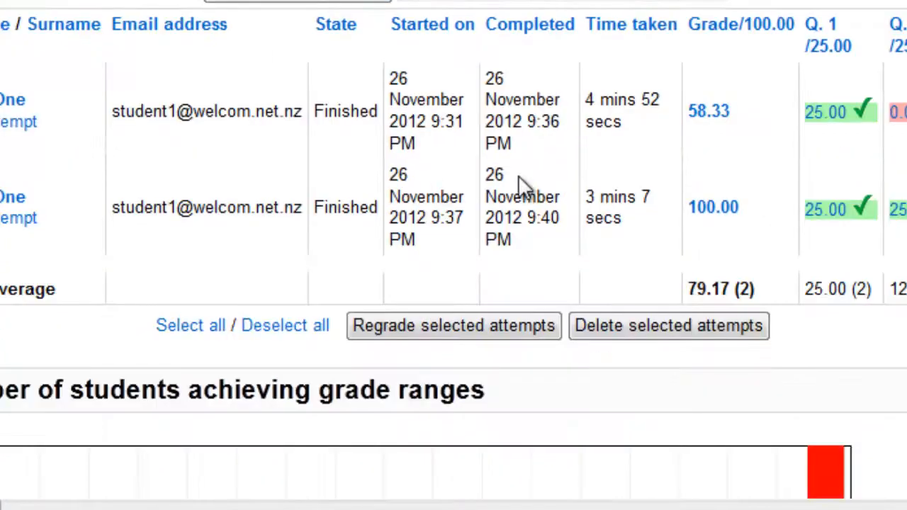
pyautogui.scroll(3)
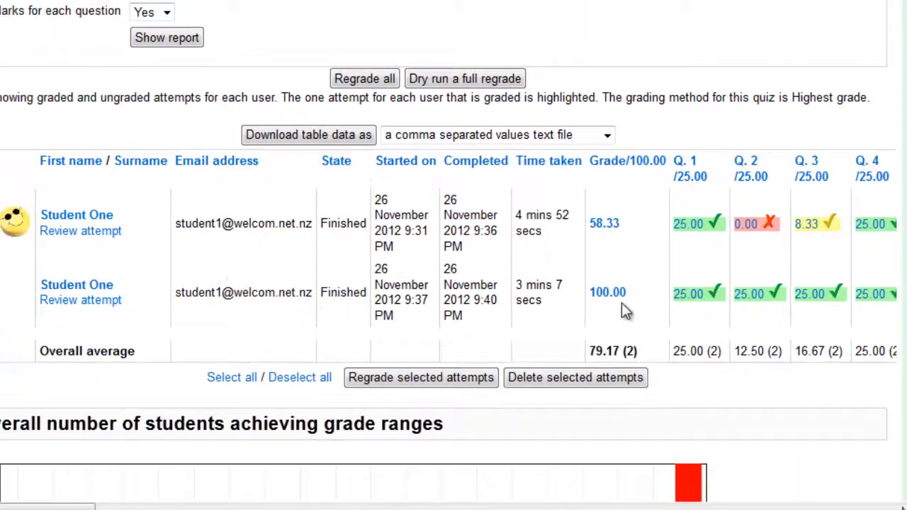
pyautogui.moveTo(708, 258)
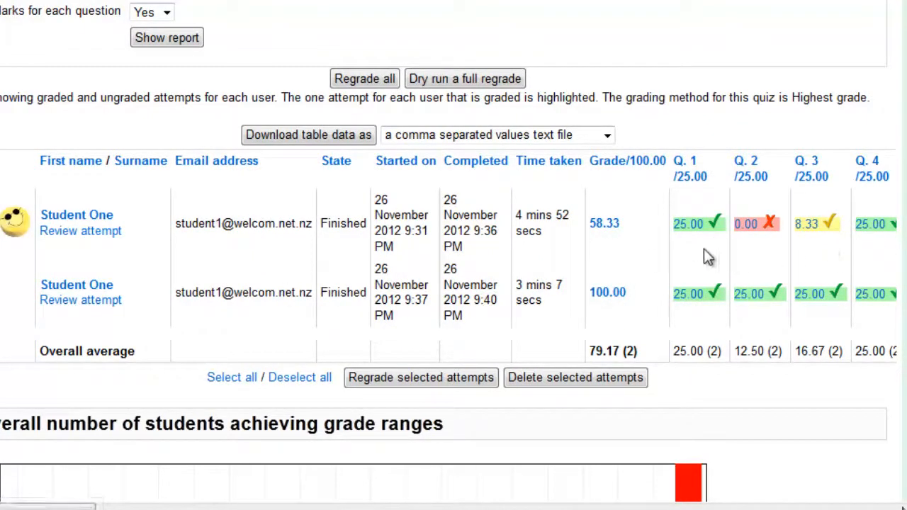
pyautogui.moveTo(770, 242)
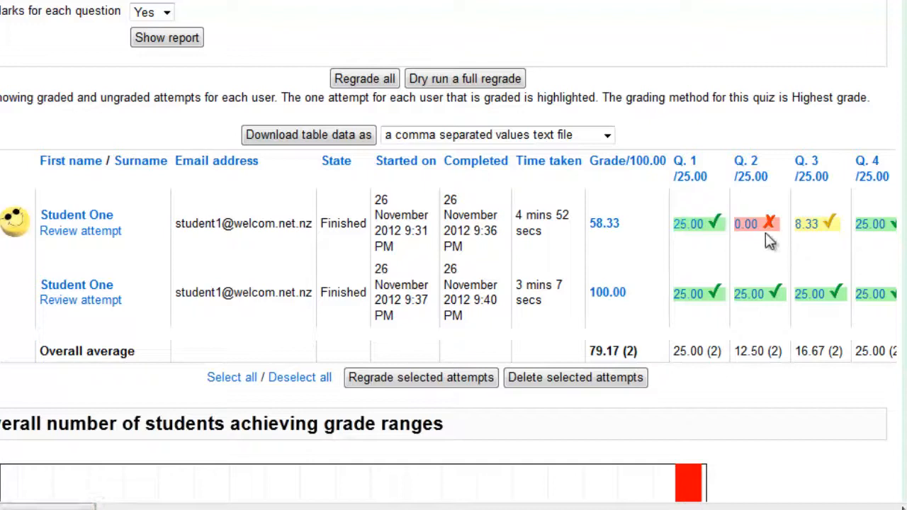
pyautogui.moveTo(829, 226)
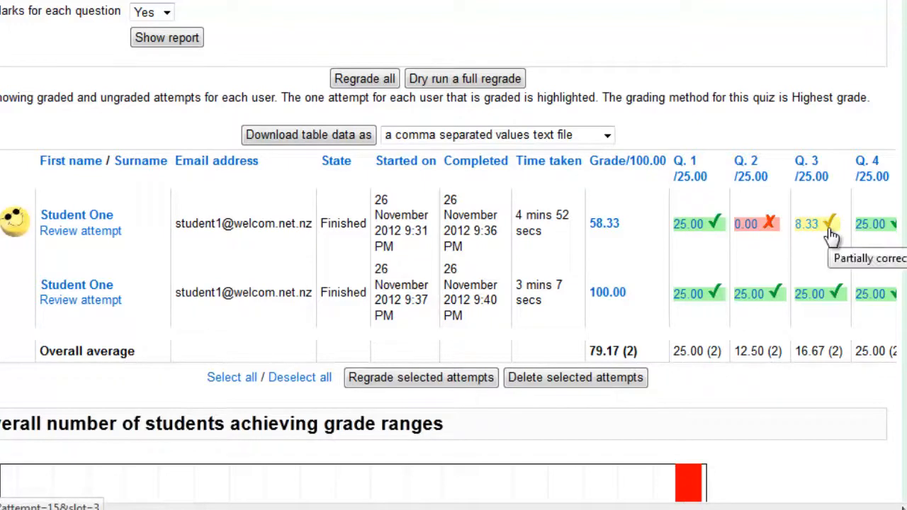
pyautogui.moveTo(604, 223)
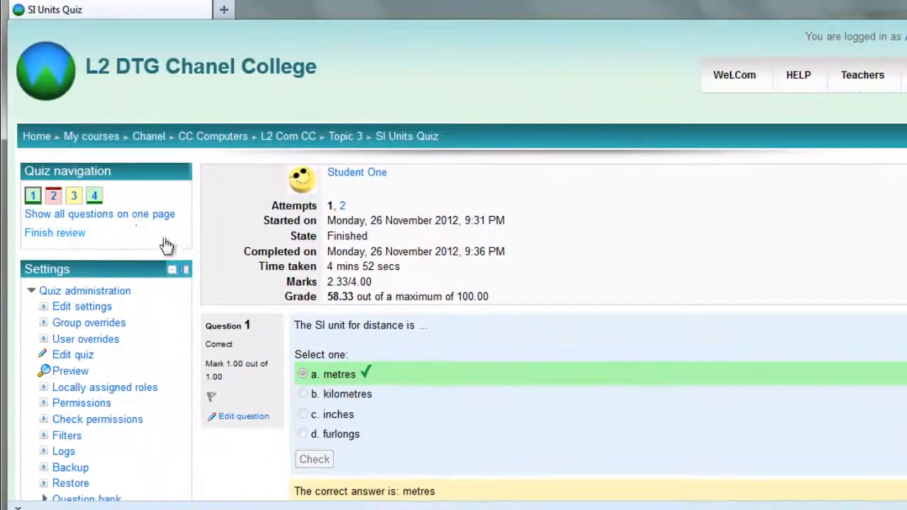
pyautogui.moveTo(123, 220)
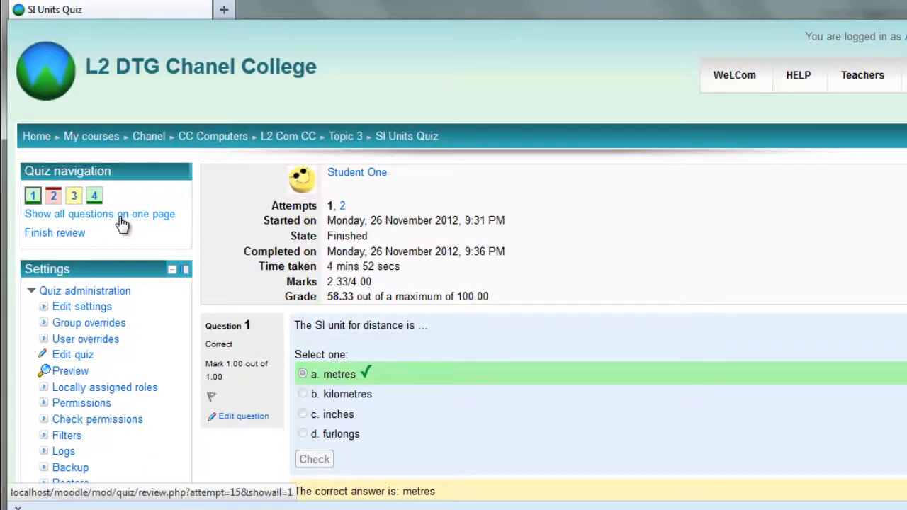
pyautogui.moveTo(149, 223)
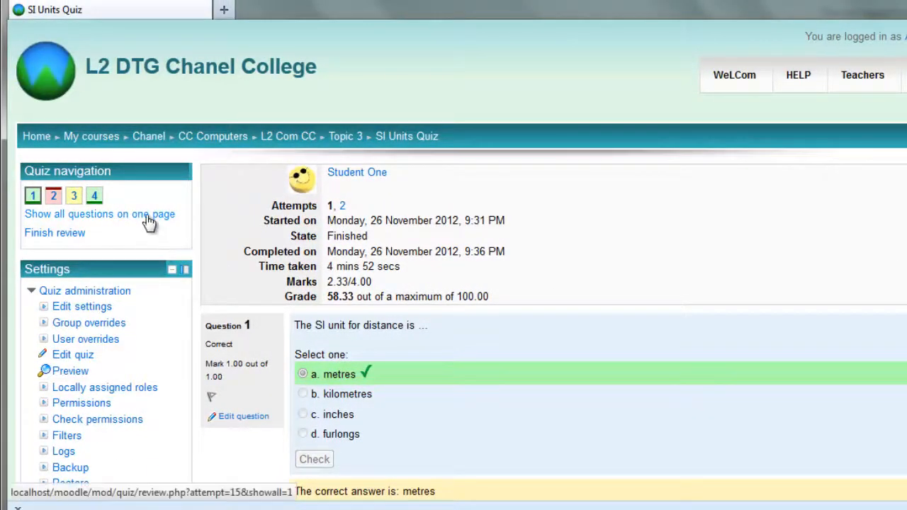
pyautogui.click(99, 213)
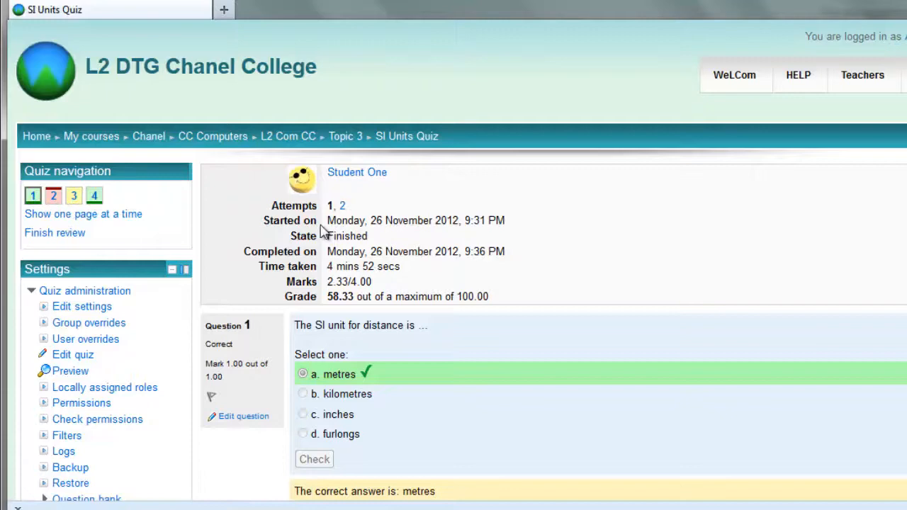
pyautogui.moveTo(326, 212)
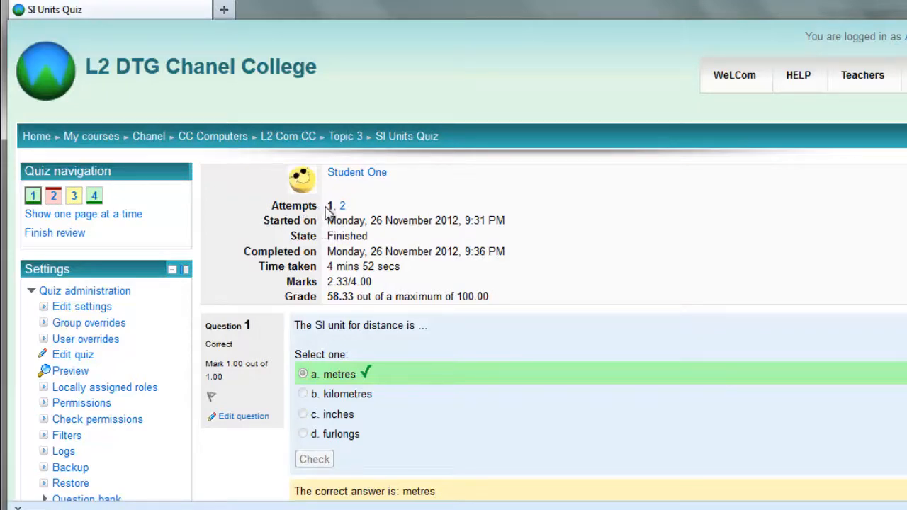
pyautogui.scroll(-3)
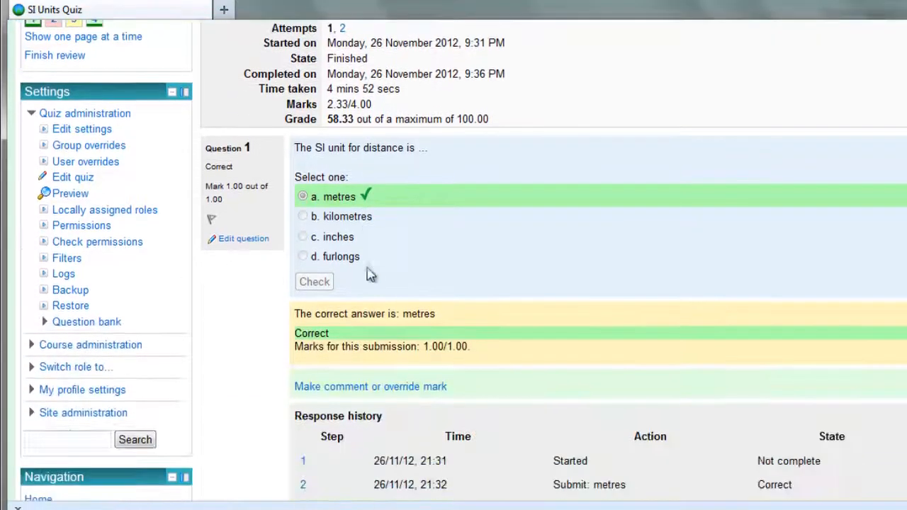
pyautogui.scroll(-3)
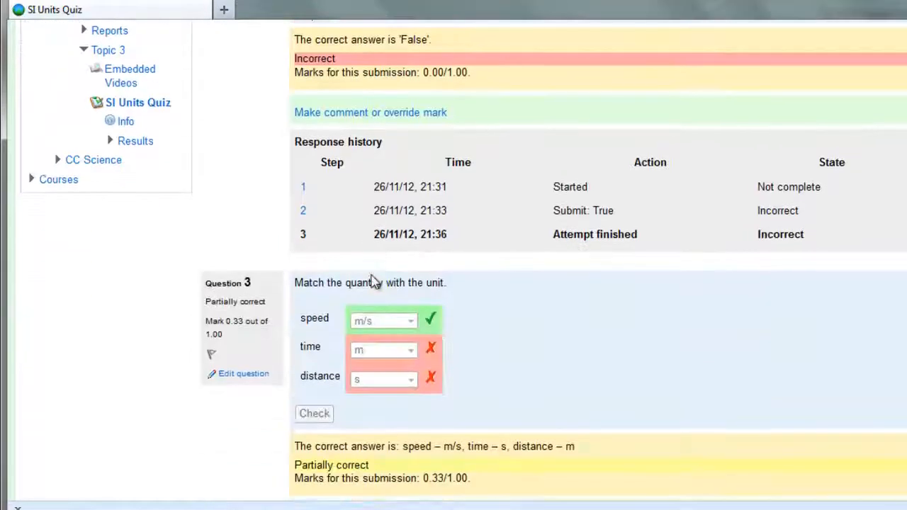
pyautogui.scroll(-3)
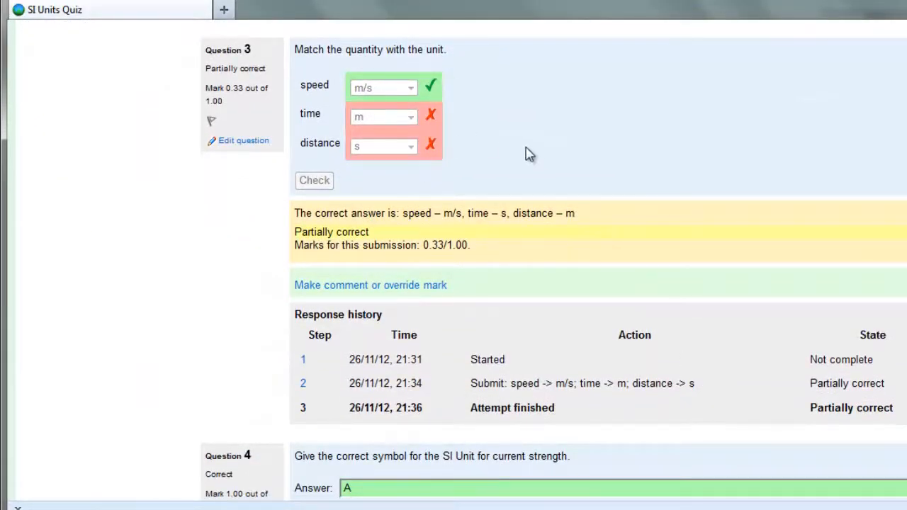
pyautogui.moveTo(542, 163)
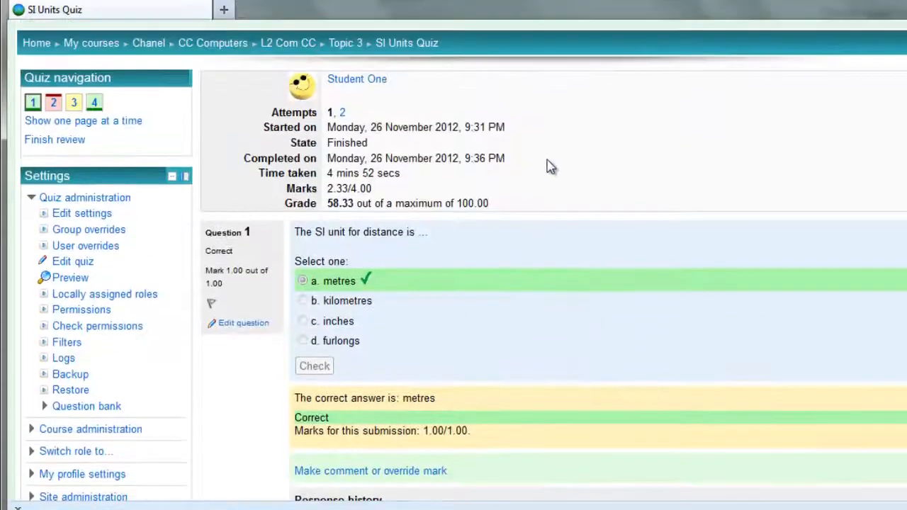
# Step: Review Student One's second attempt, graded 100.00, and scroll to the Navigation block
pyautogui.click(342, 112)
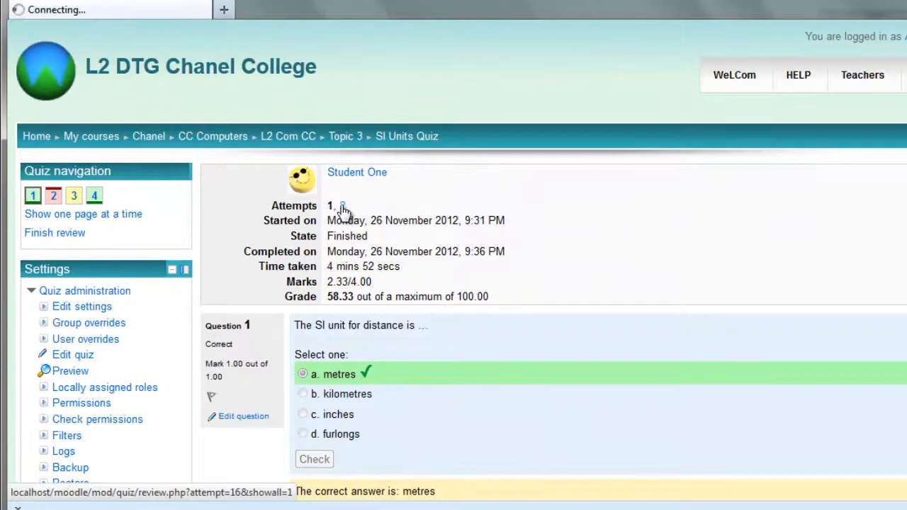
pyautogui.click(343, 206)
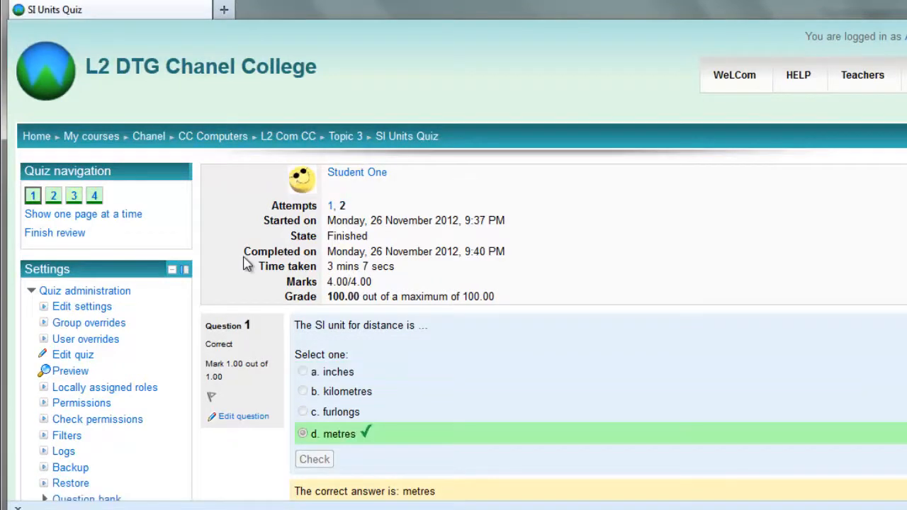
pyautogui.scroll(-3)
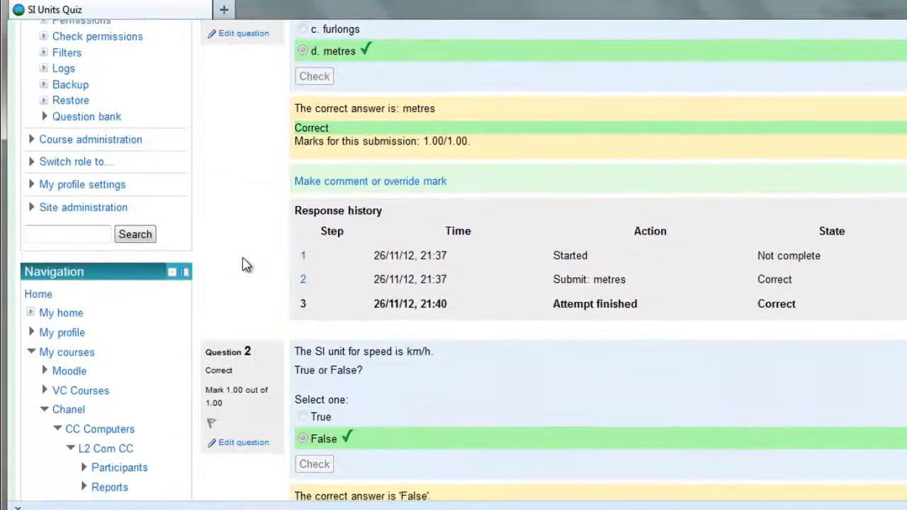
pyautogui.scroll(-3)
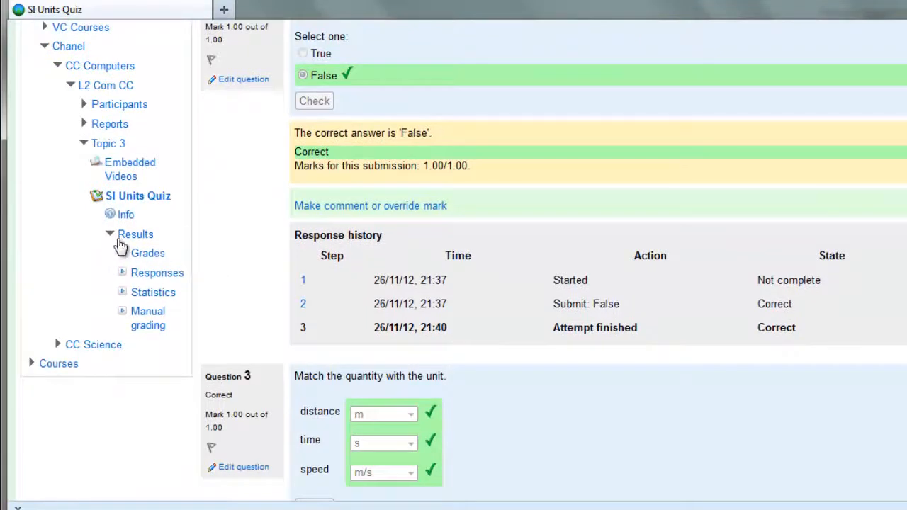
pyautogui.moveTo(153, 292)
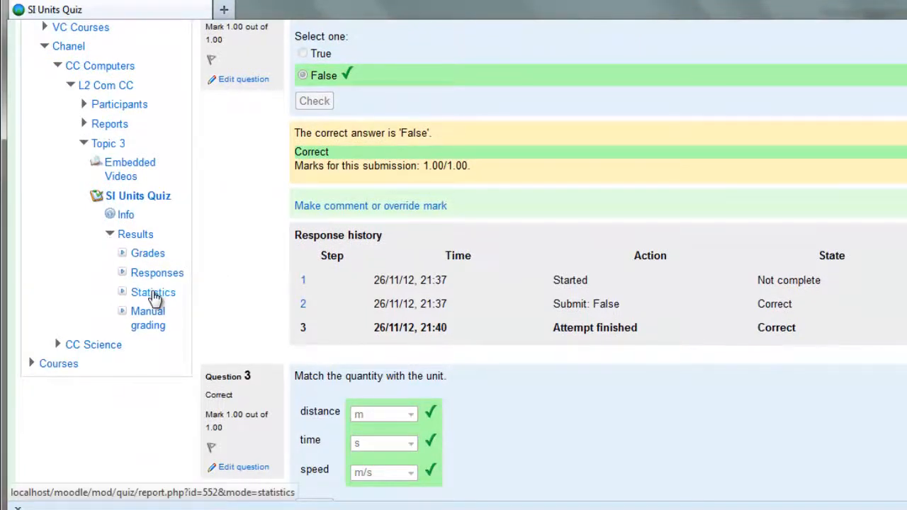
pyautogui.moveTo(153, 291)
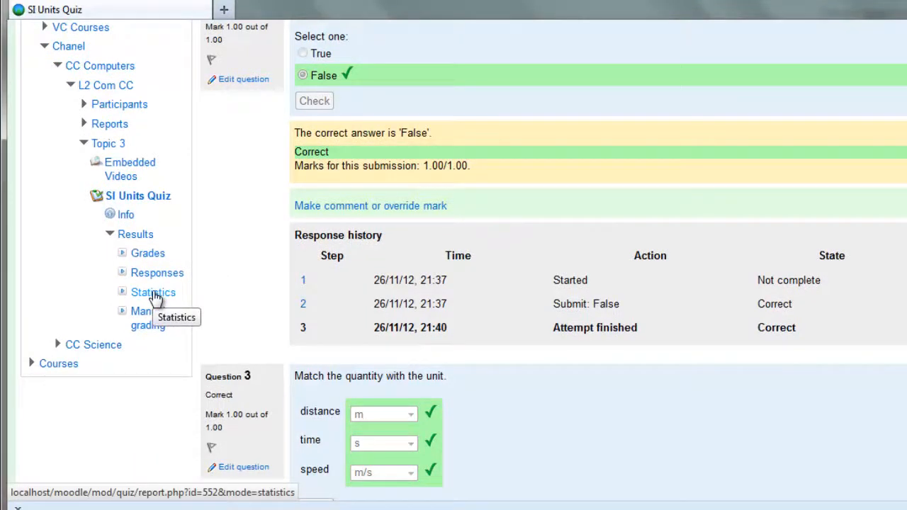
# Step: Open the Statistics report and browse the four-question structure analysis table
pyautogui.click(153, 292)
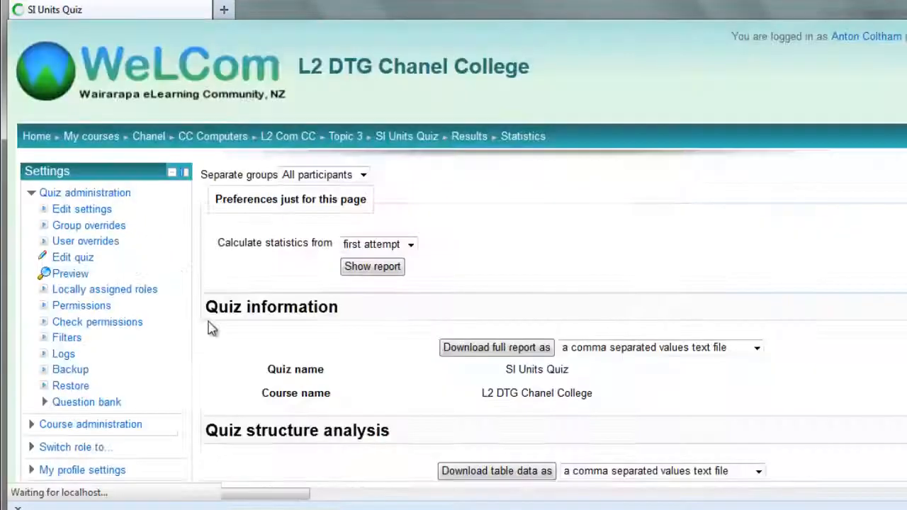
pyautogui.scroll(-3)
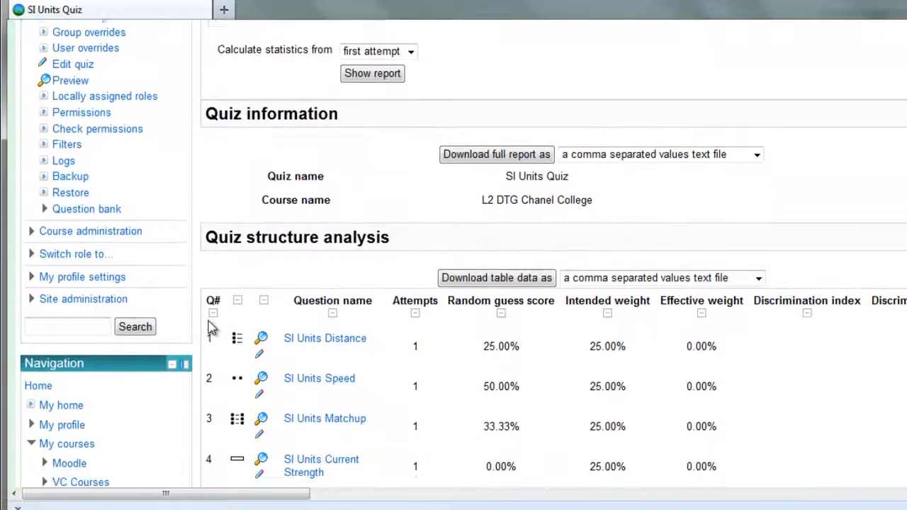
pyautogui.scroll(-3)
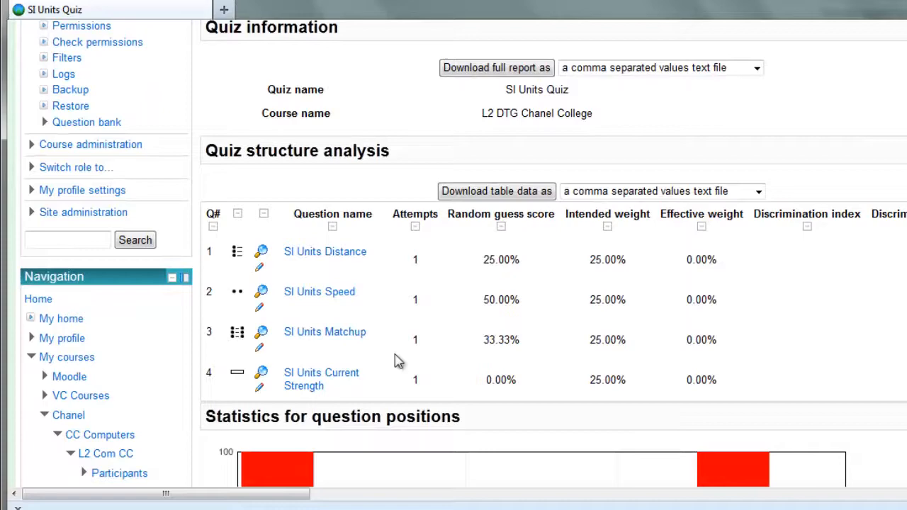
pyautogui.moveTo(574, 239)
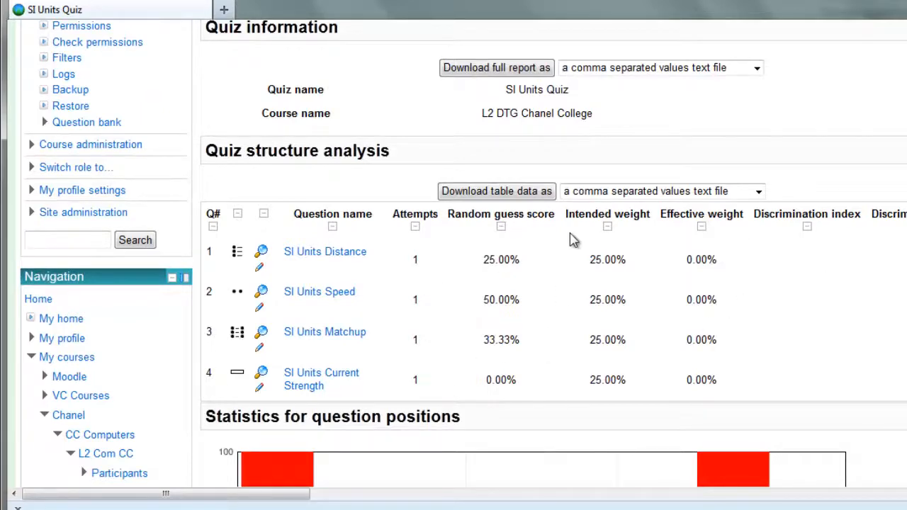
pyautogui.scroll(3)
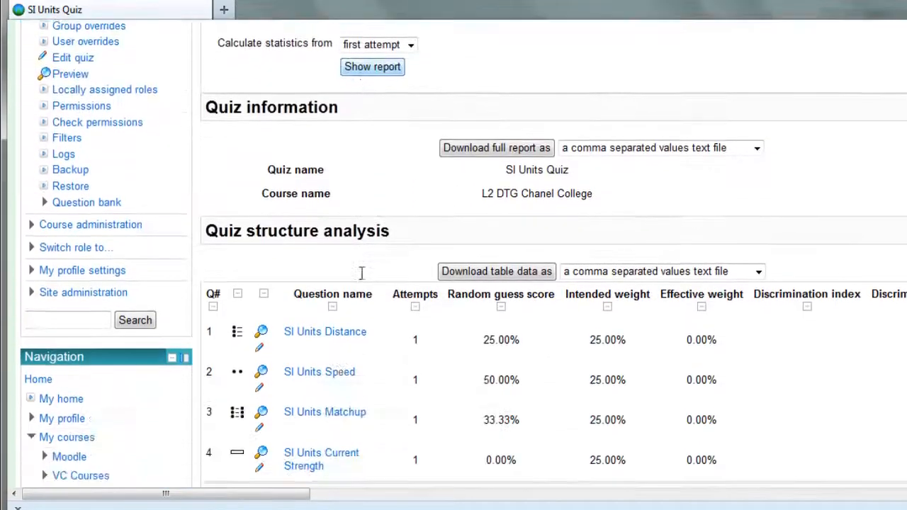
pyautogui.scroll(-3)
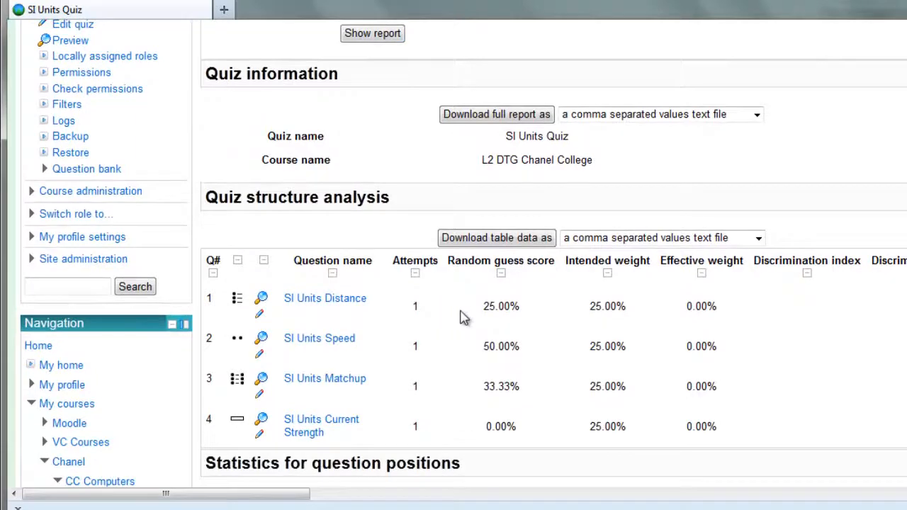
pyautogui.moveTo(260, 321)
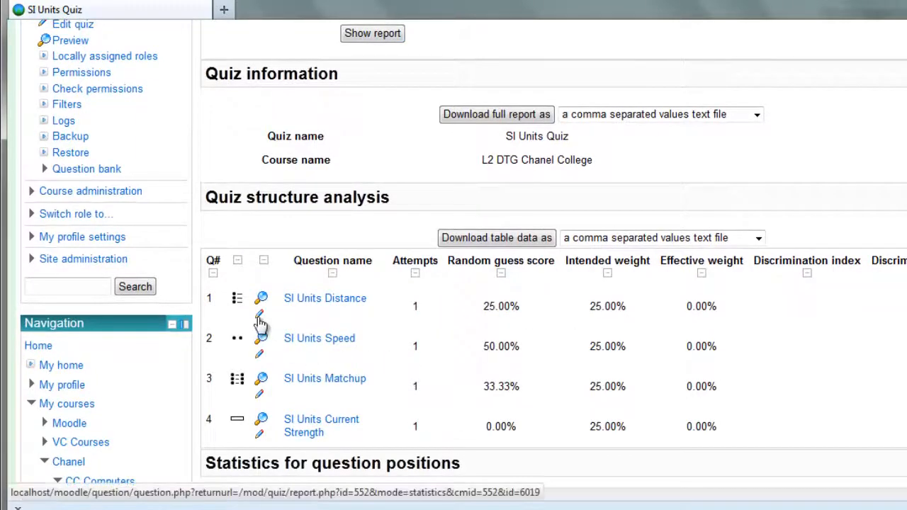
pyautogui.scroll(3)
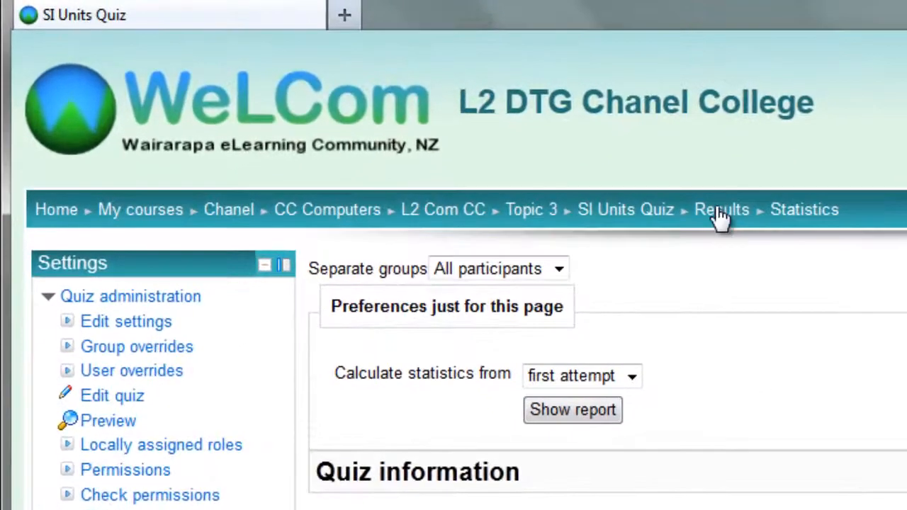
# Step: Return via the breadcrumb to the Grades report showing the 79.17 overall average
pyautogui.click(721, 209)
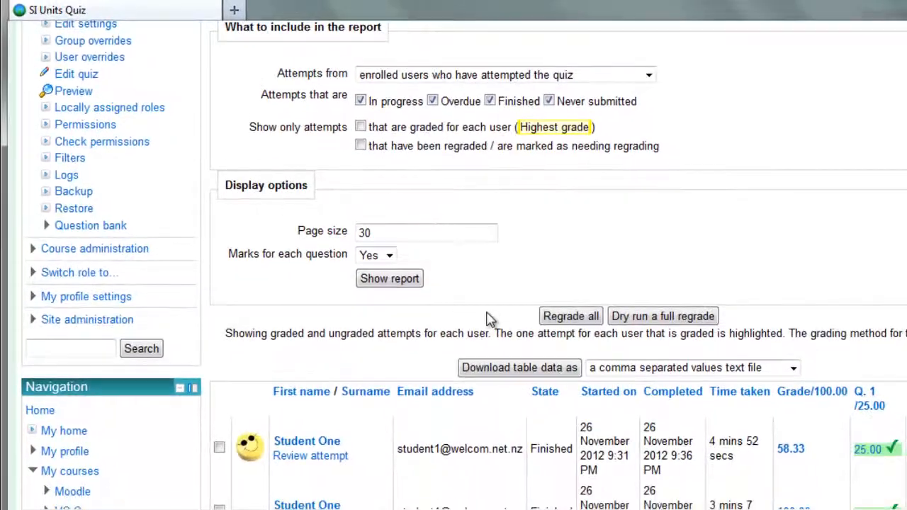
pyautogui.scroll(-3)
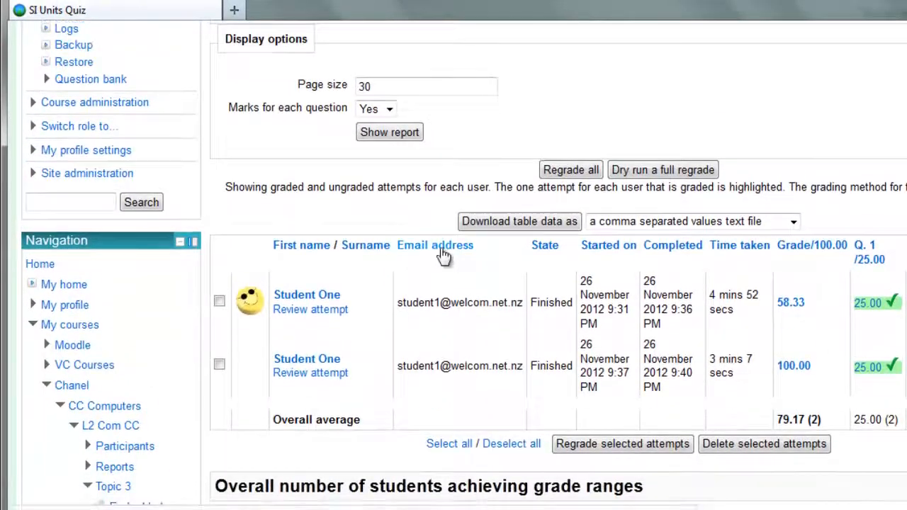
pyautogui.scroll(-3)
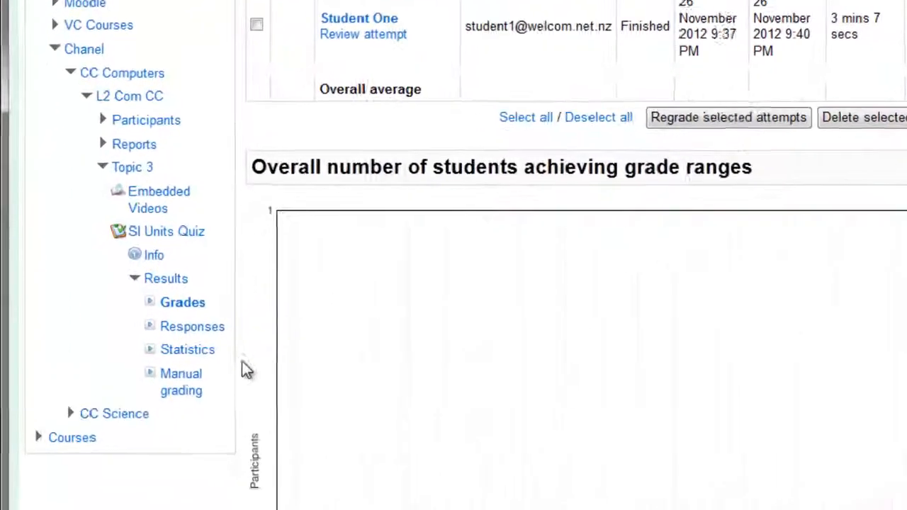